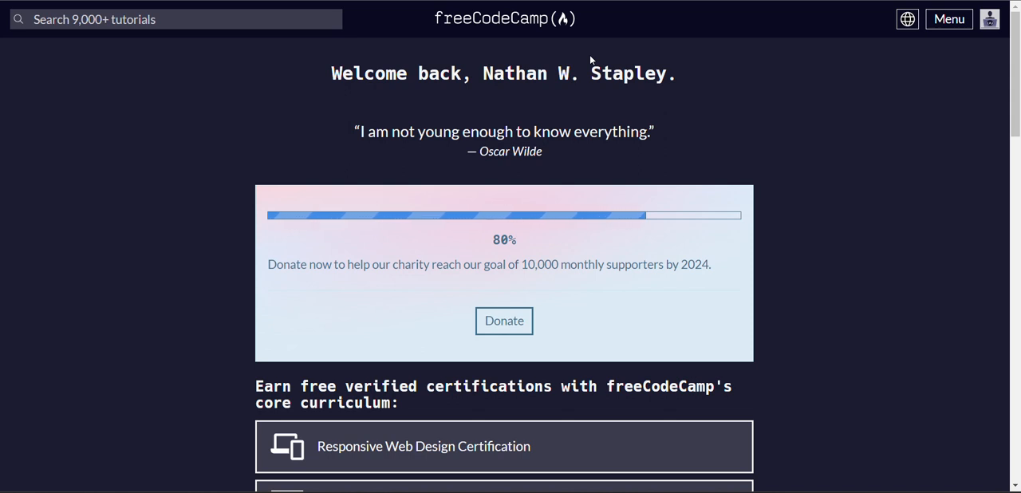
{"action": "mouse_move", "coordinate": [424, 147]}
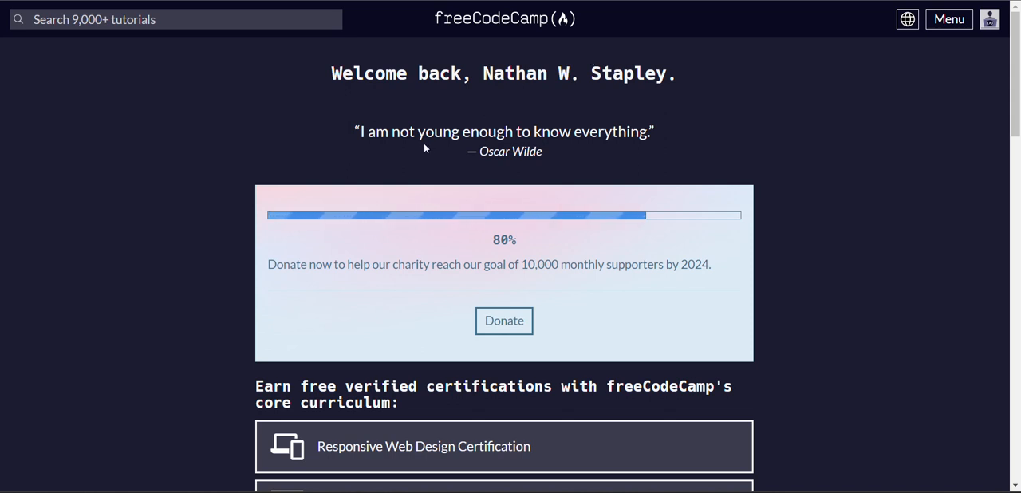
{"action": "mouse_move", "coordinate": [490, 39]}
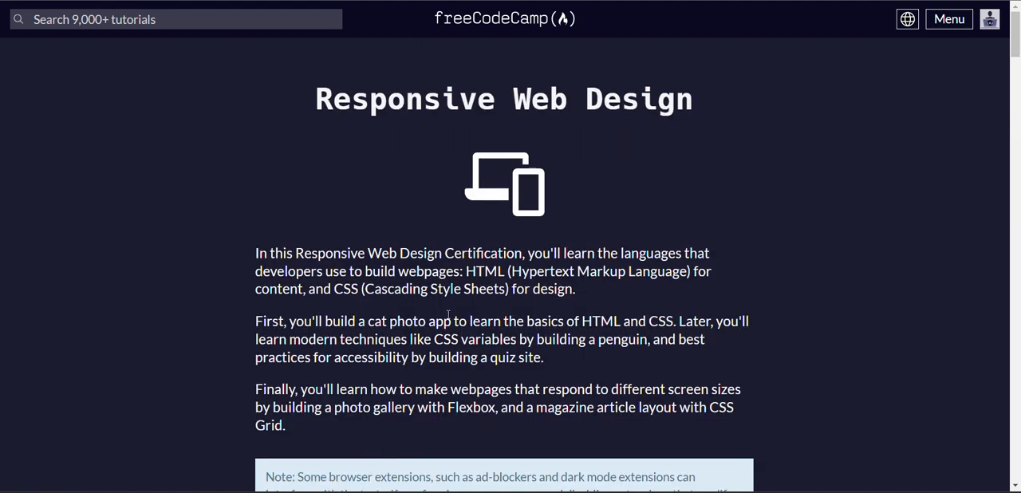
Scroll down to the Learn HTML by Building a Cat Photo App step grid.
{"action": "scroll", "scroll_direction": "down", "scroll_amount": 3}
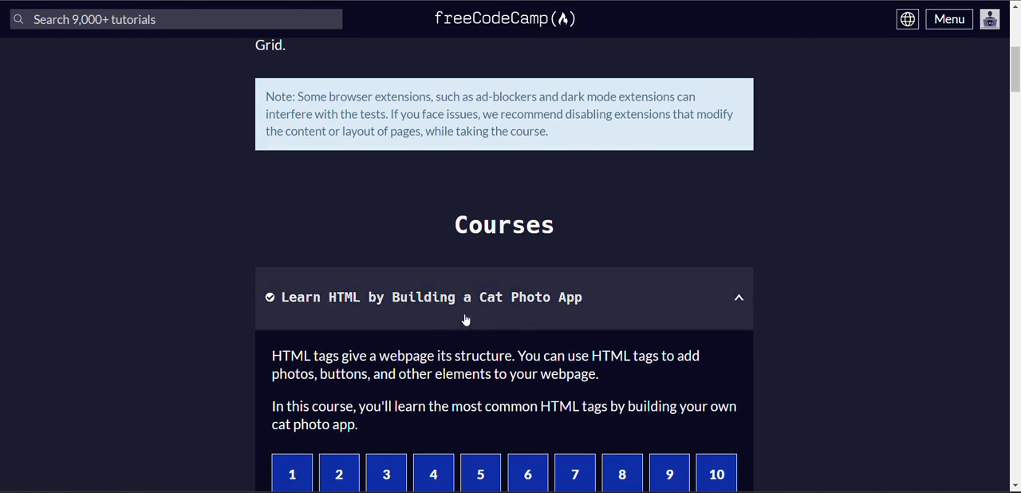
{"action": "scroll", "scroll_direction": "down", "scroll_amount": 3}
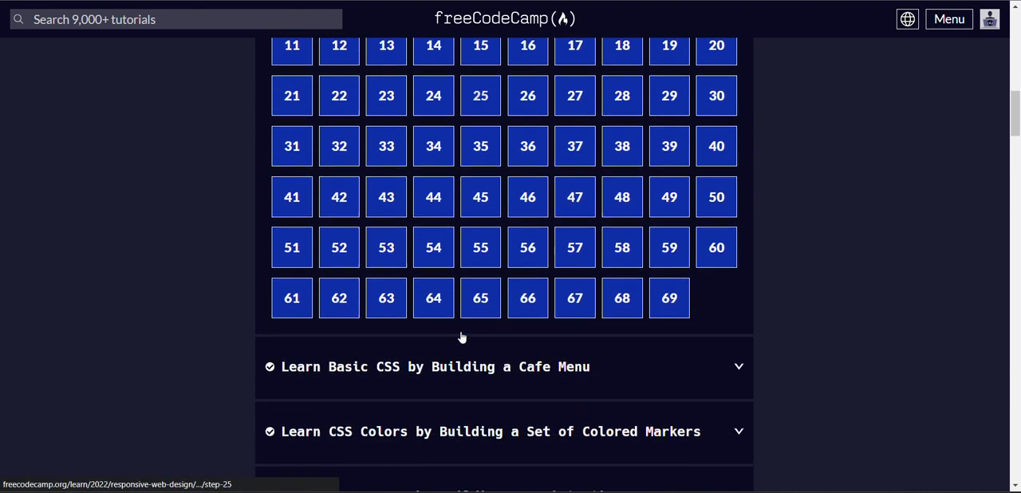
Open step 63 with the live preview beside the code, cursor on the blank footer line.
{"action": "left_click", "coordinate": [386, 297]}
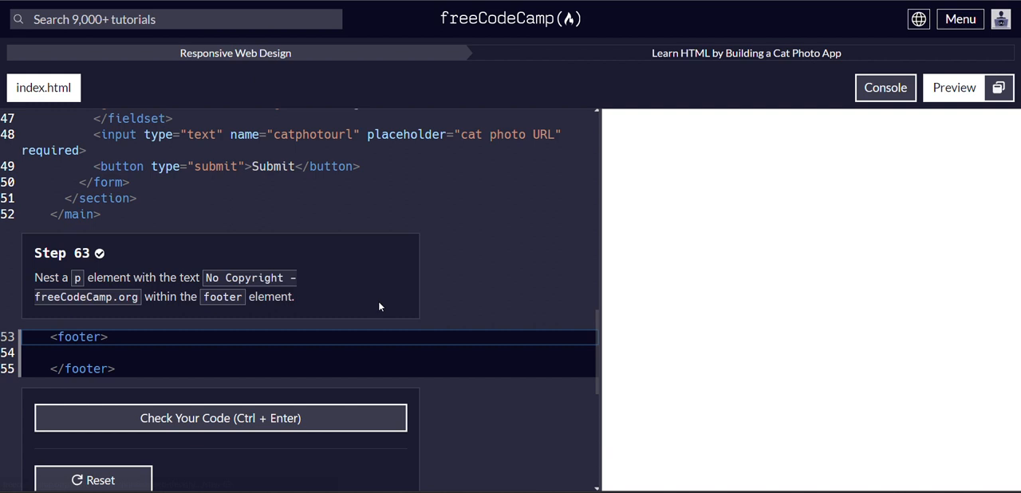
{"action": "left_click", "coordinate": [954, 86]}
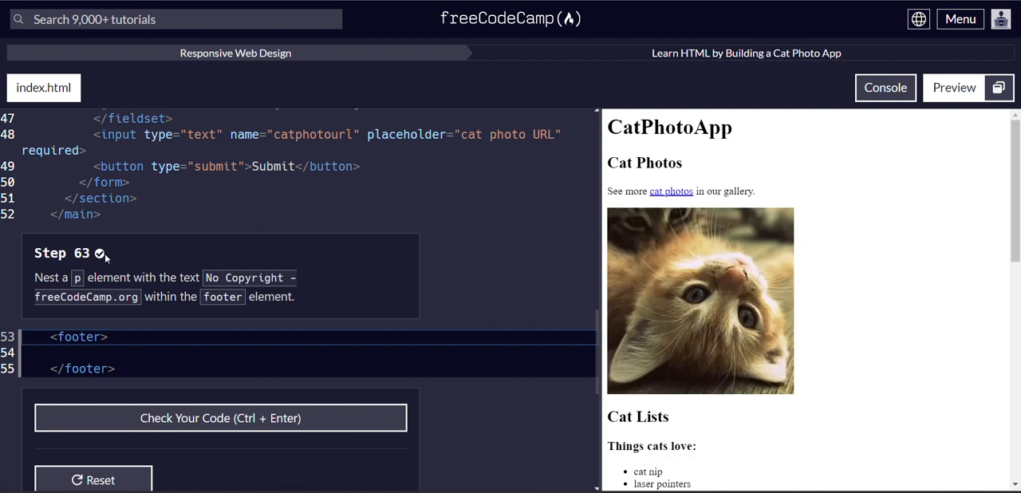
{"action": "mouse_move", "coordinate": [109, 279]}
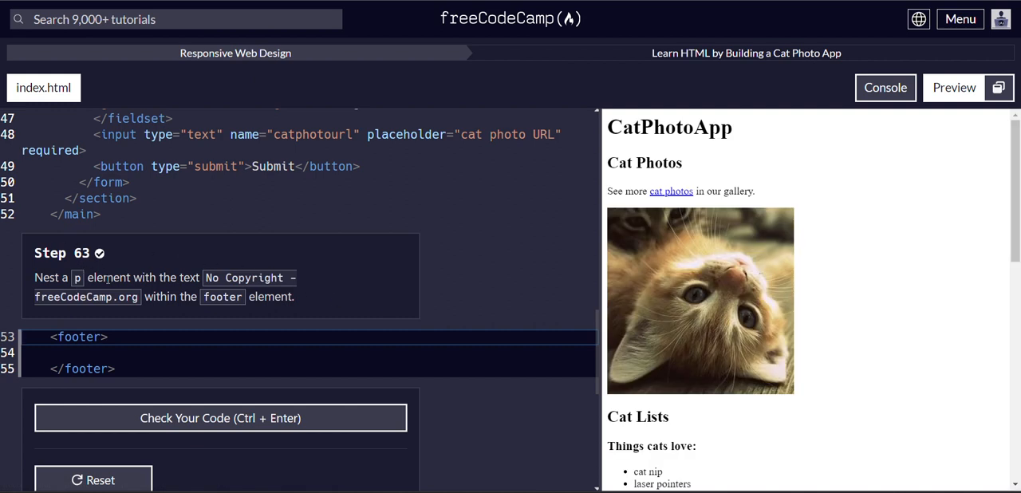
{"action": "mouse_move", "coordinate": [262, 270]}
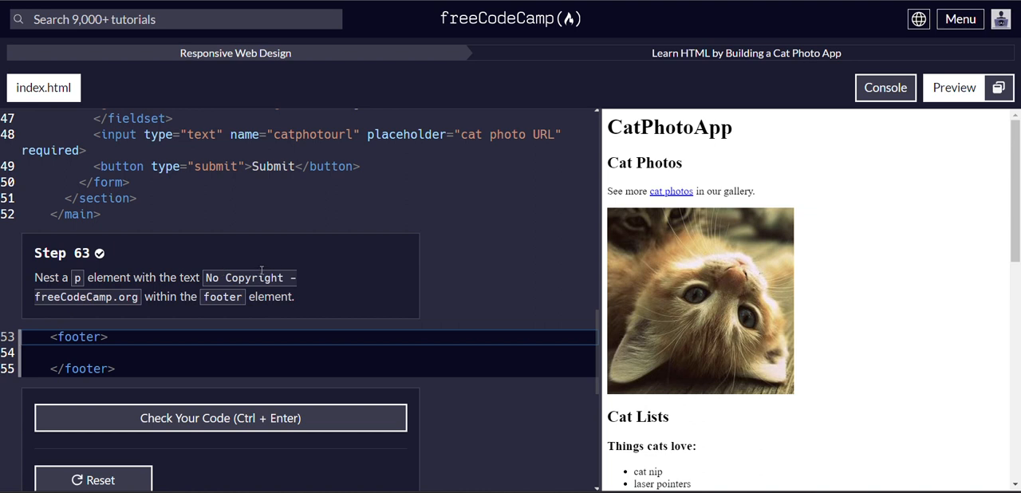
{"action": "left_click", "coordinate": [72, 353]}
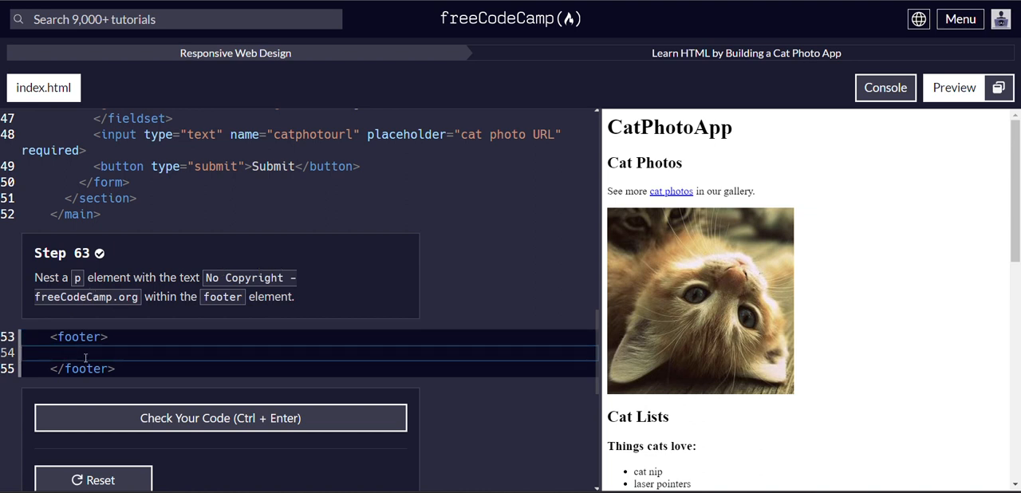
Write <p>No Copyright - freeCodeCamp.org</p> between the footer tags on line 54.
{"action": "type", "text": "<></>"}
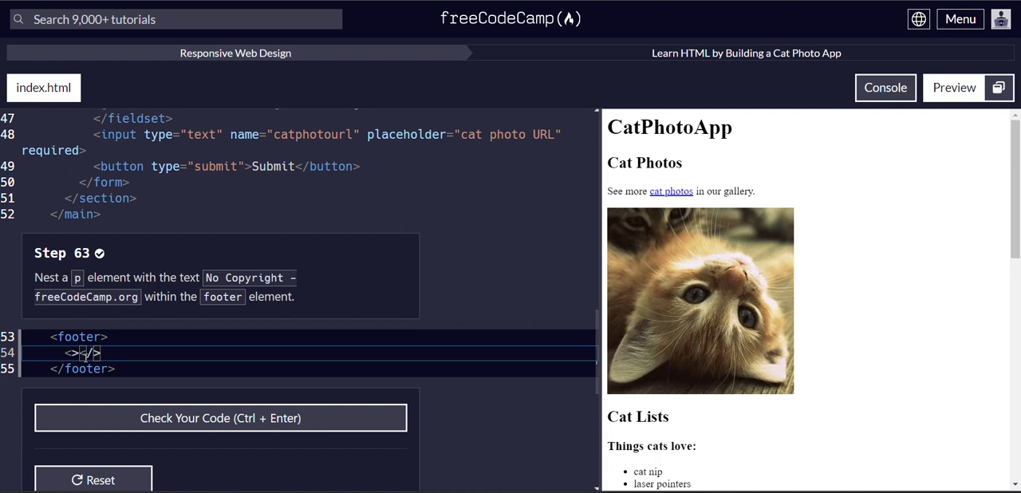
{"action": "type", "text": "p"}
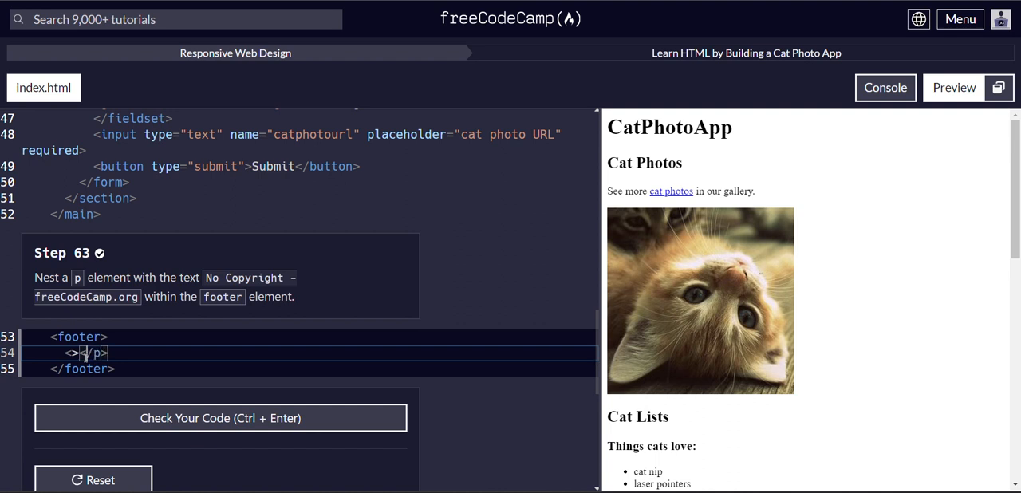
{"action": "type", "text": "p"}
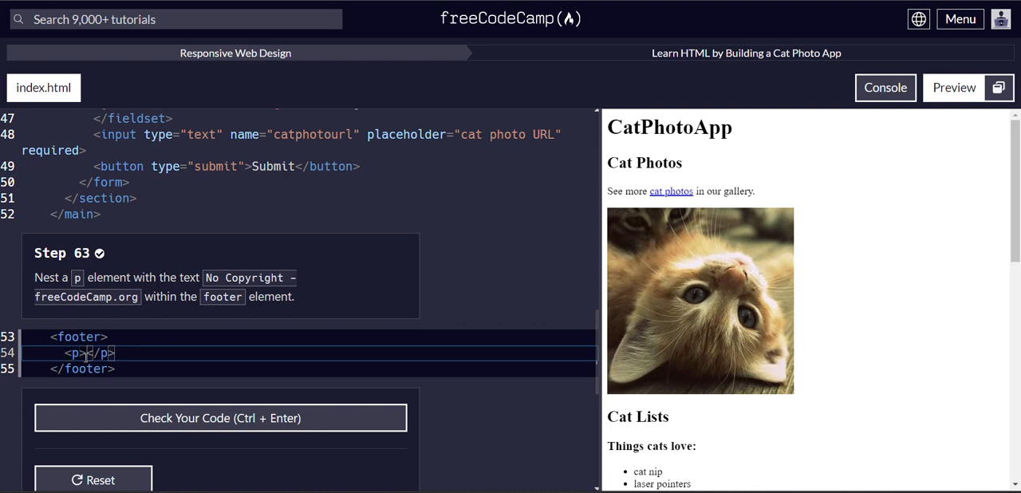
{"action": "type", "text": "N"}
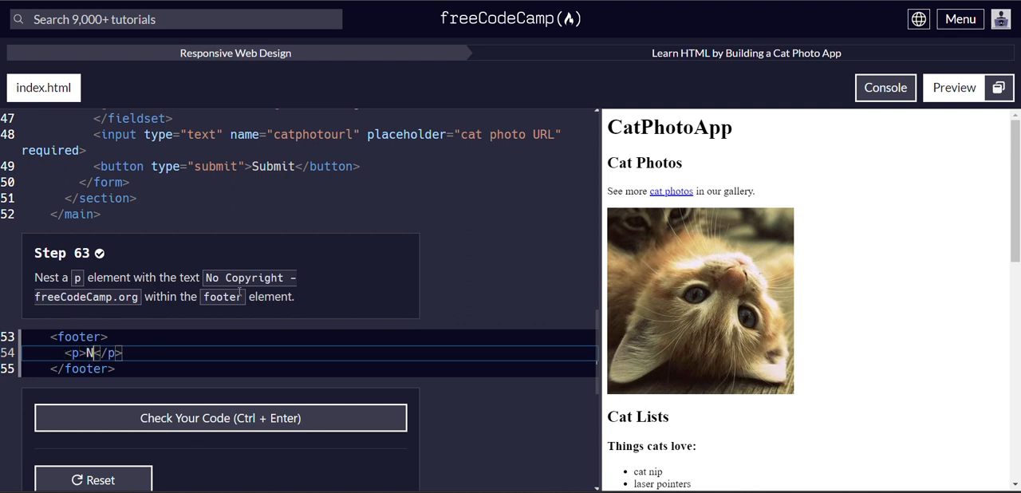
{"action": "type", "text": "o"}
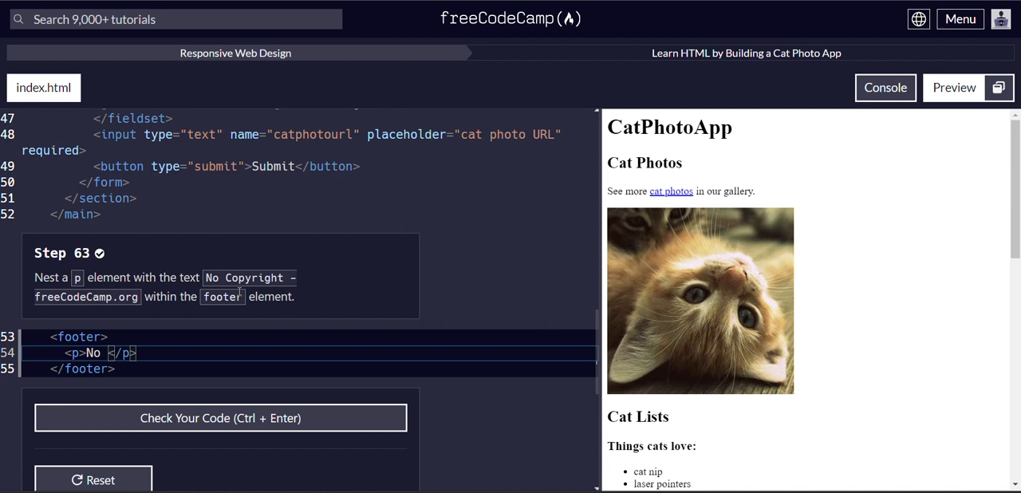
{"action": "type", "text": "Copy"}
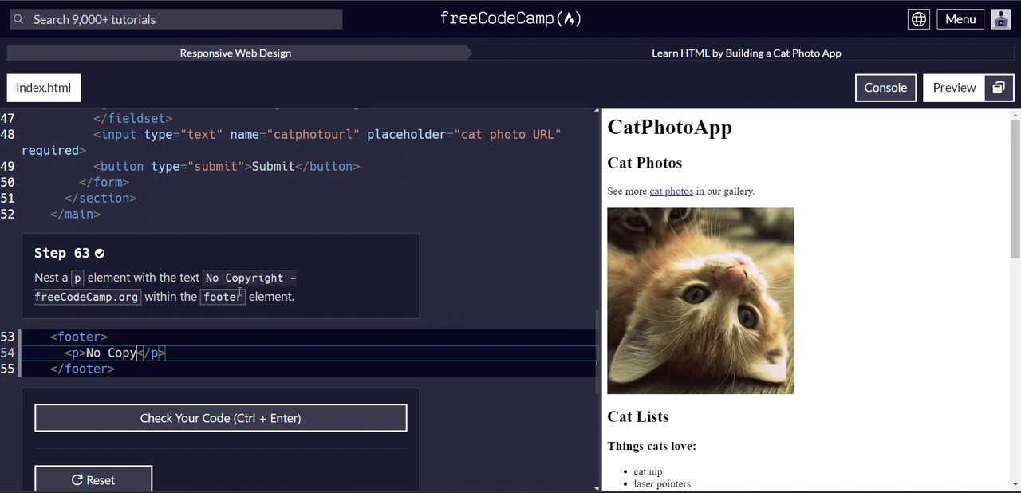
{"action": "type", "text": "right -"}
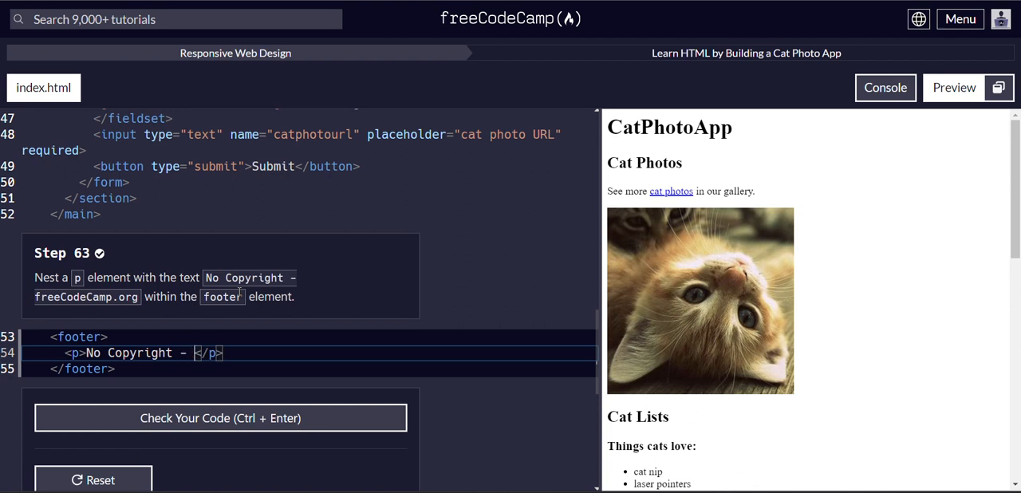
{"action": "type", "text": "free"}
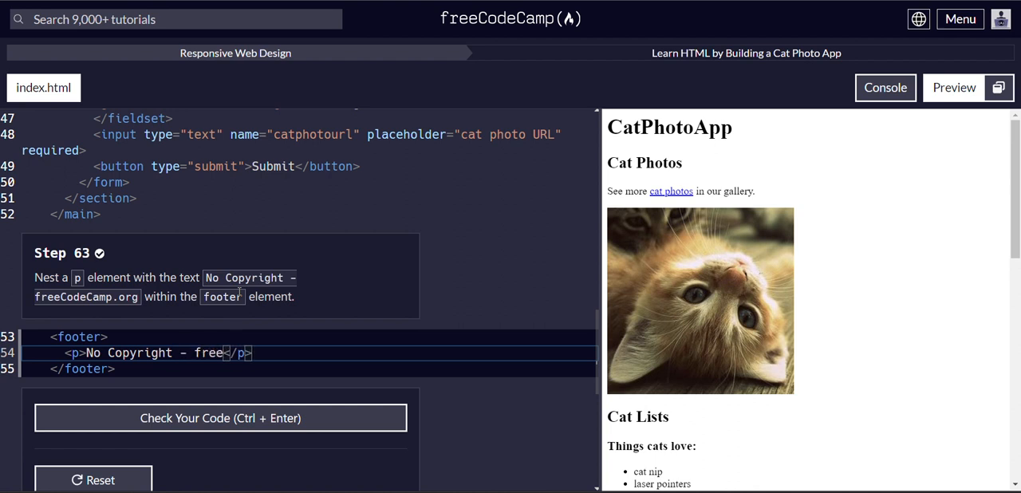
{"action": "type", "text": "Code"}
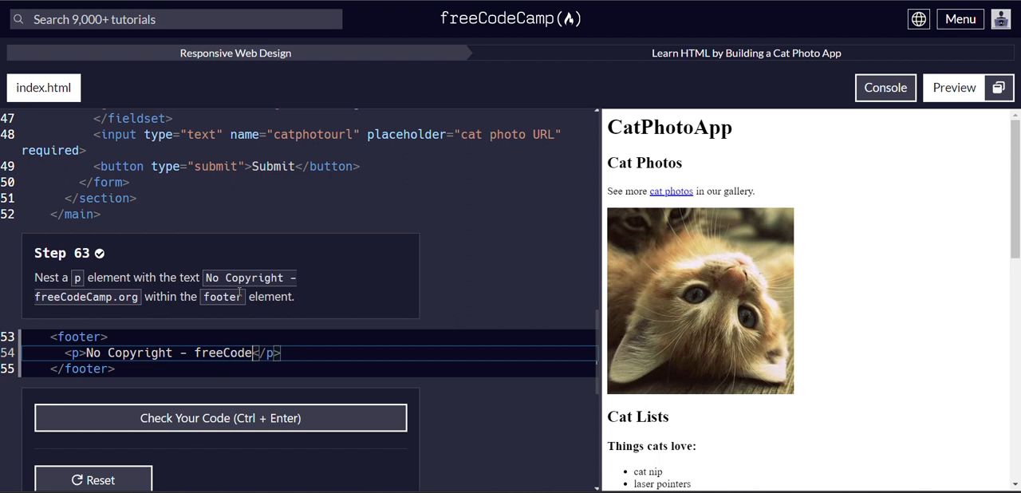
{"action": "type", "text": "Camp"}
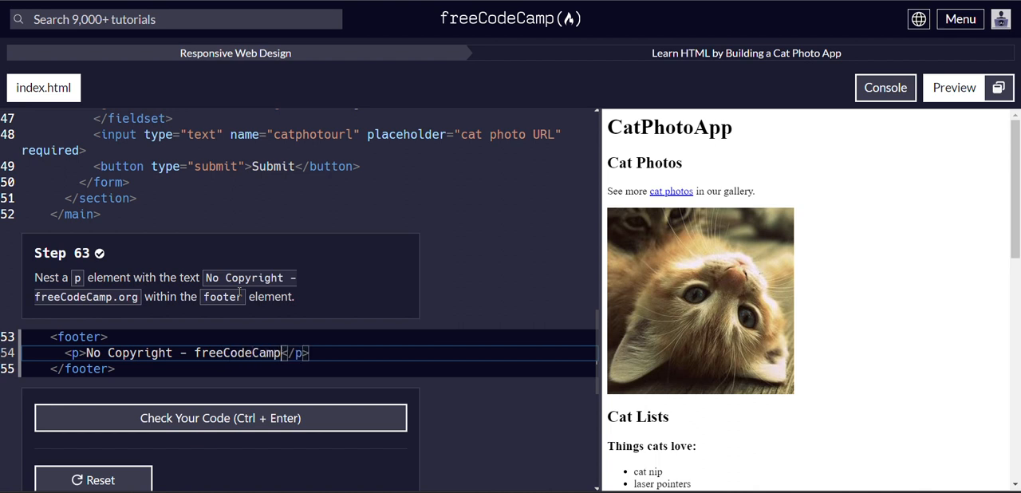
{"action": "type", "text": "."}
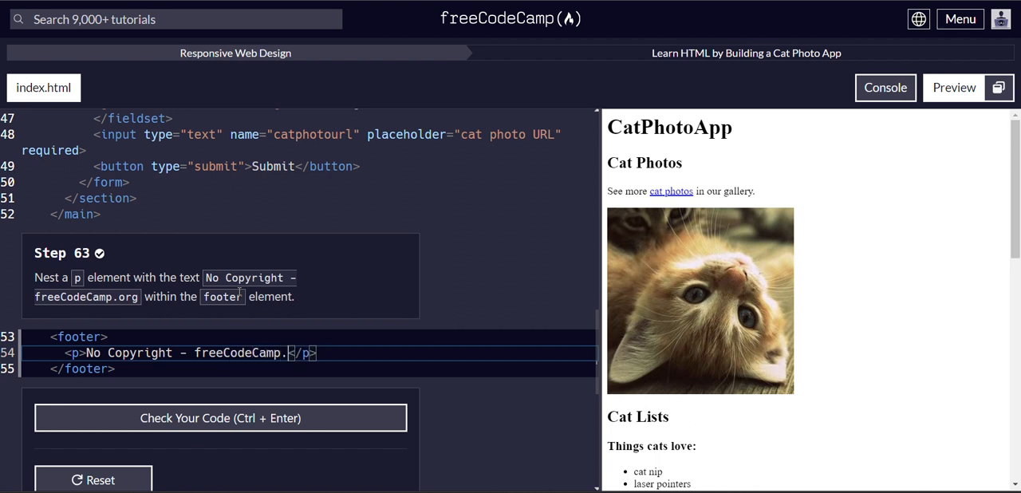
{"action": "type", "text": "org"}
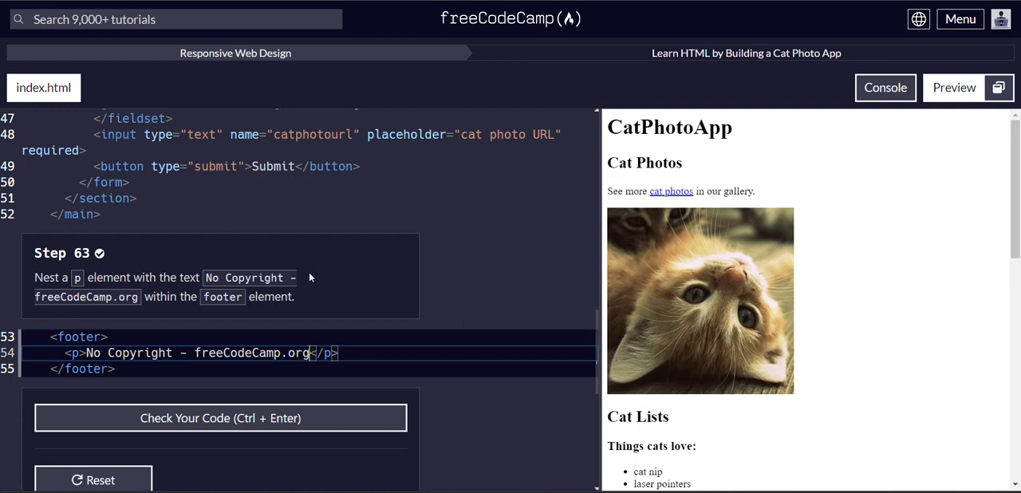
Check the code so step 63 passes, showing the copyright line at the page bottom.
{"action": "scroll", "scroll_direction": "down", "scroll_amount": 3}
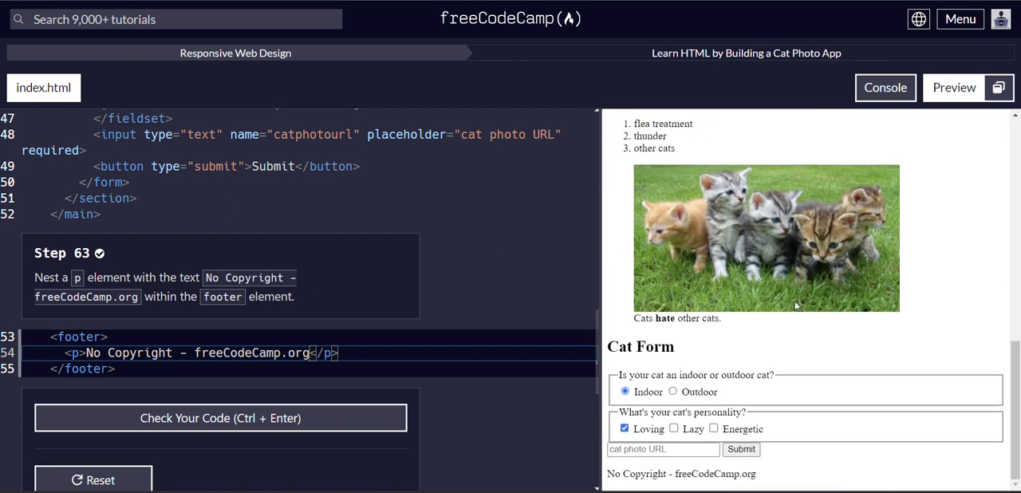
{"action": "mouse_move", "coordinate": [747, 487]}
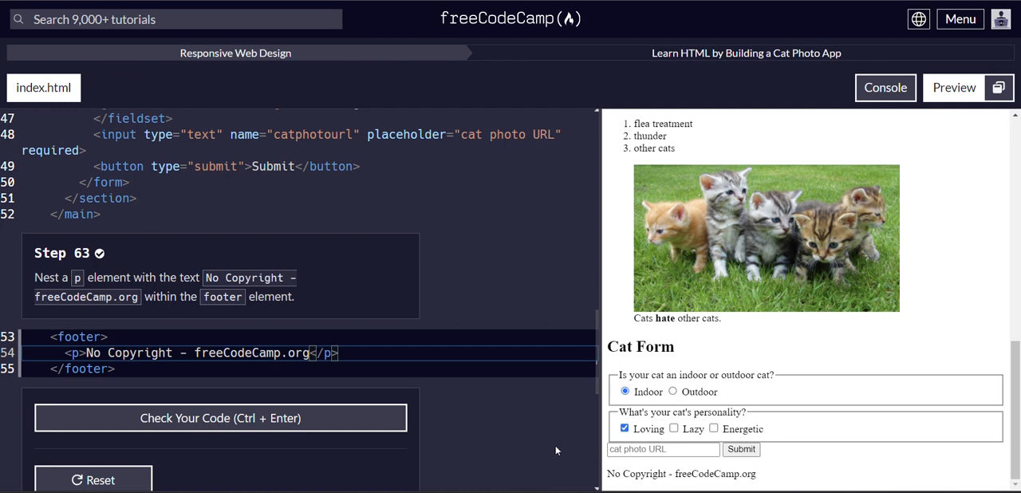
{"action": "mouse_move", "coordinate": [269, 289]}
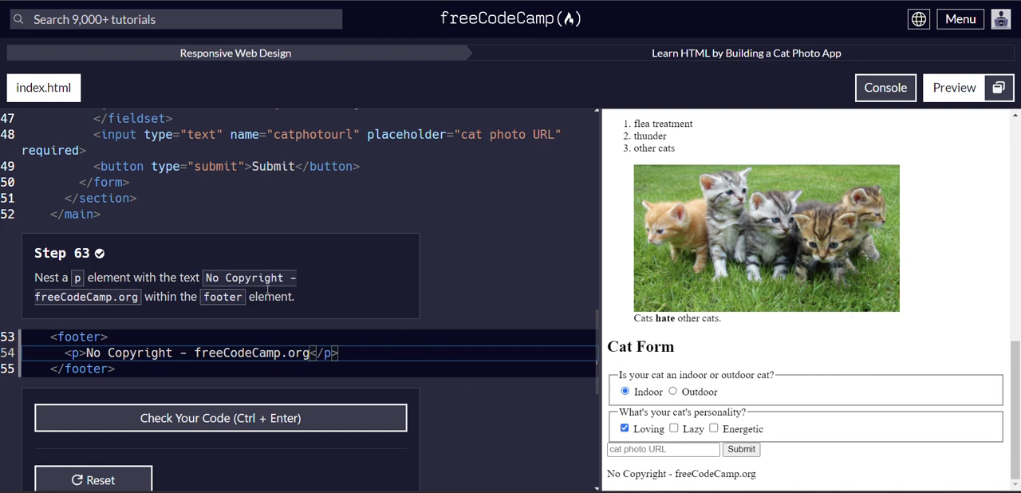
{"action": "left_click", "coordinate": [220, 419]}
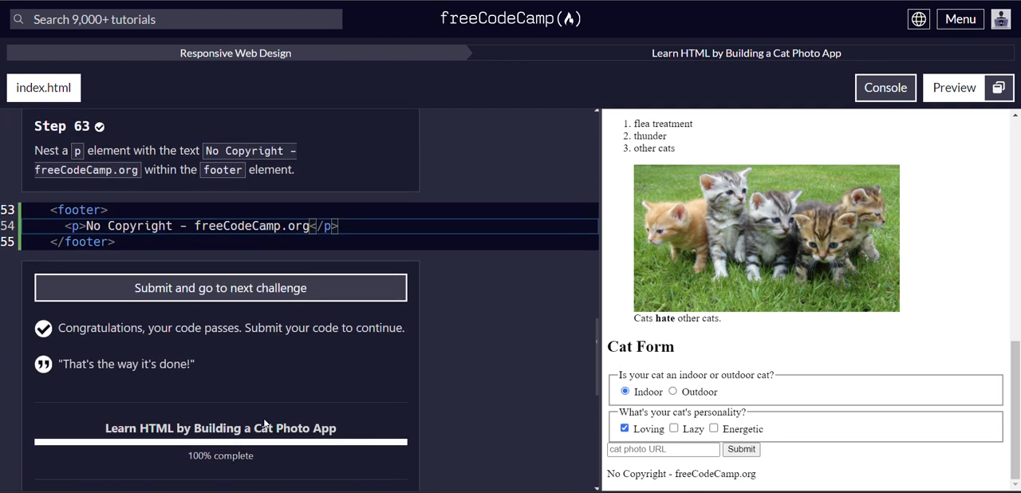
{"action": "scroll", "scroll_direction": "down", "scroll_amount": 3}
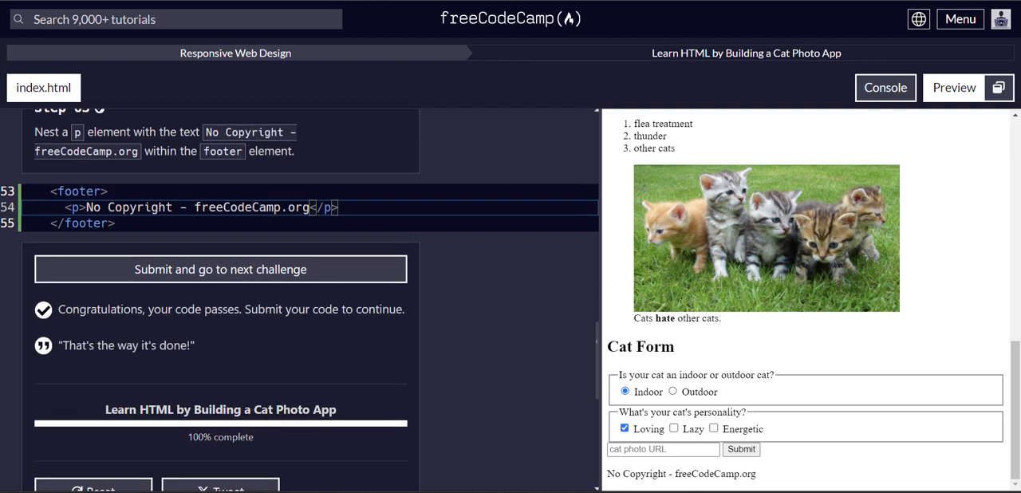